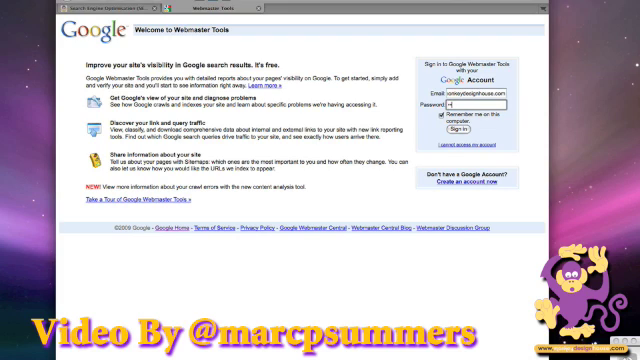
- Enter the account password on the Webmaster Tools sign-in page
{"action": "type", "text": "password"}
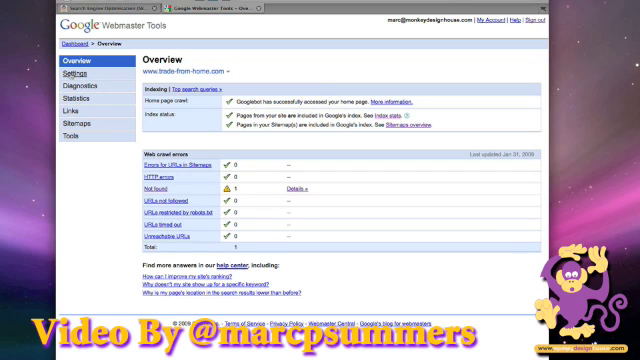
- Target the site's users in the United Kingdom from Settings and save
{"action": "left_click", "coordinate": [70, 74]}
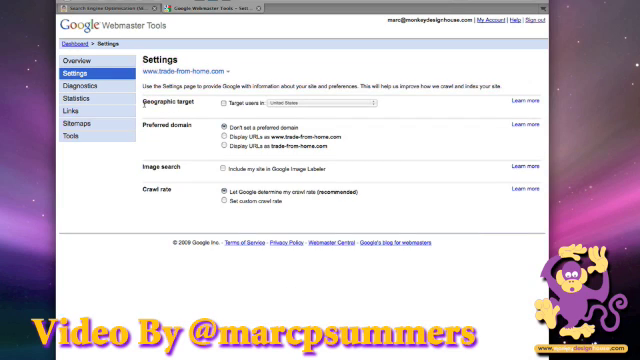
{"action": "double_click", "coordinate": [172, 103]}
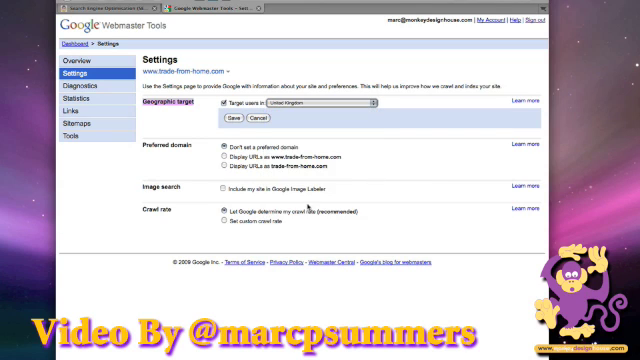
{"action": "left_click", "coordinate": [229, 119]}
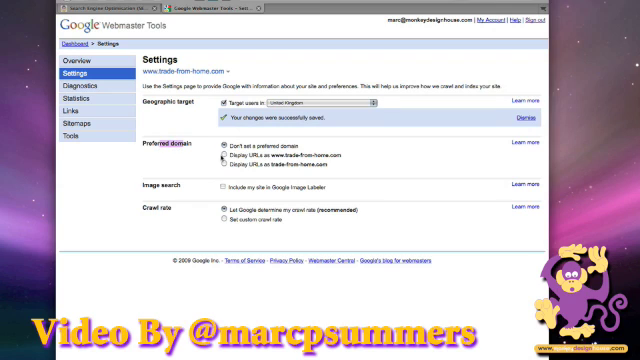
{"action": "left_click", "coordinate": [227, 160]}
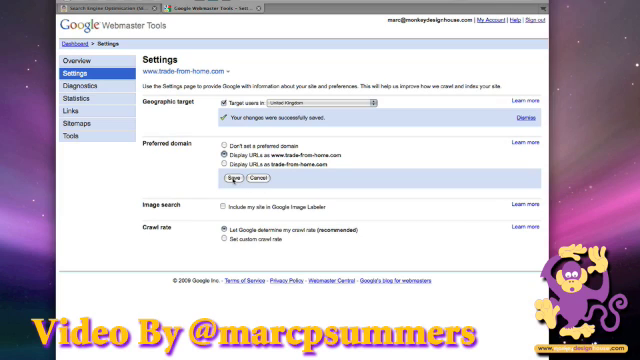
{"action": "left_click", "coordinate": [233, 182]}
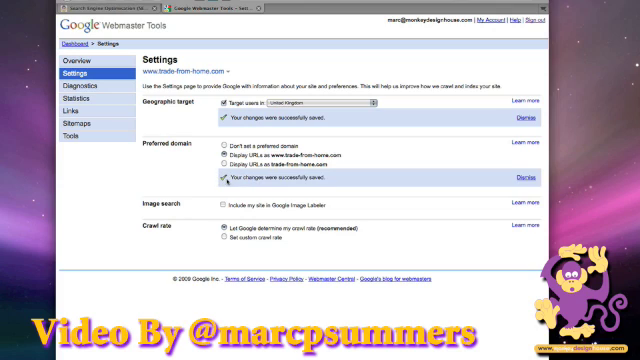